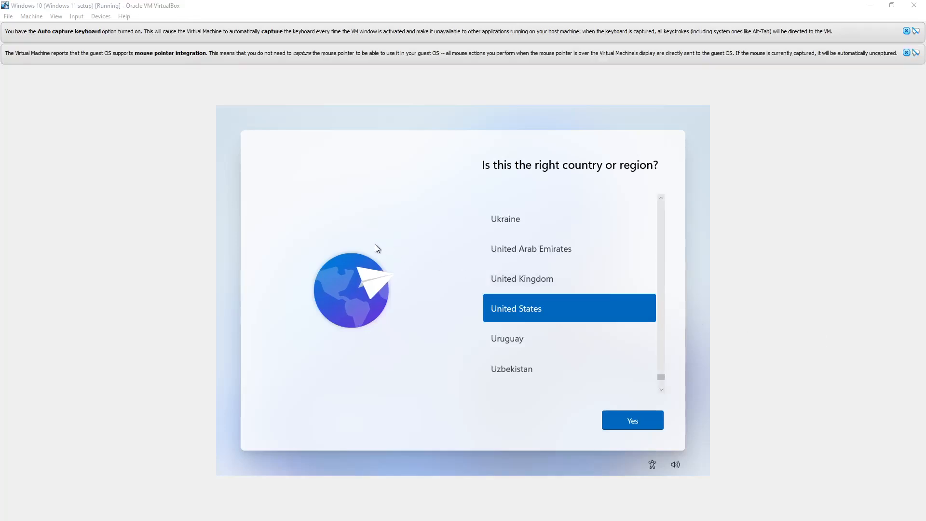
{"action": "mouse_move", "coordinate": [377, 257]}
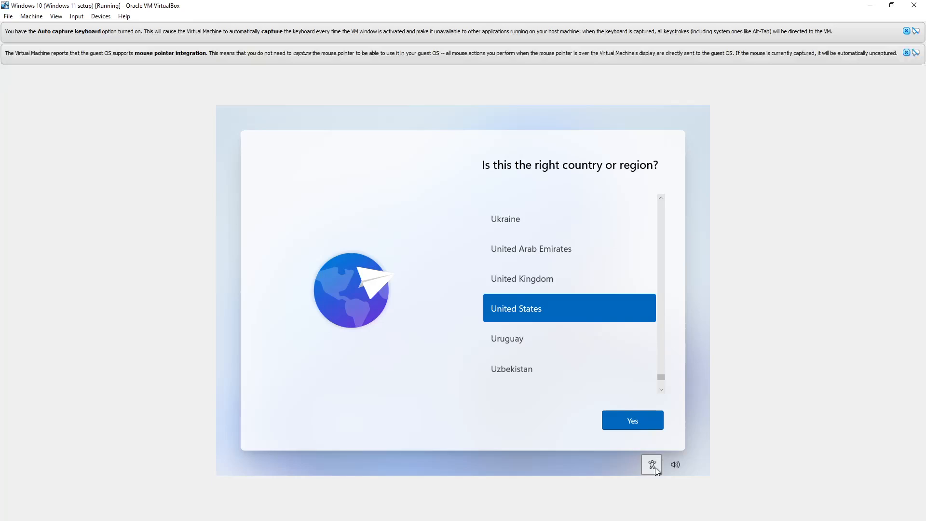
Turn on the On-Screen Keyboard from the Accessibility menu over the region screen.
{"action": "left_click", "coordinate": [651, 464]}
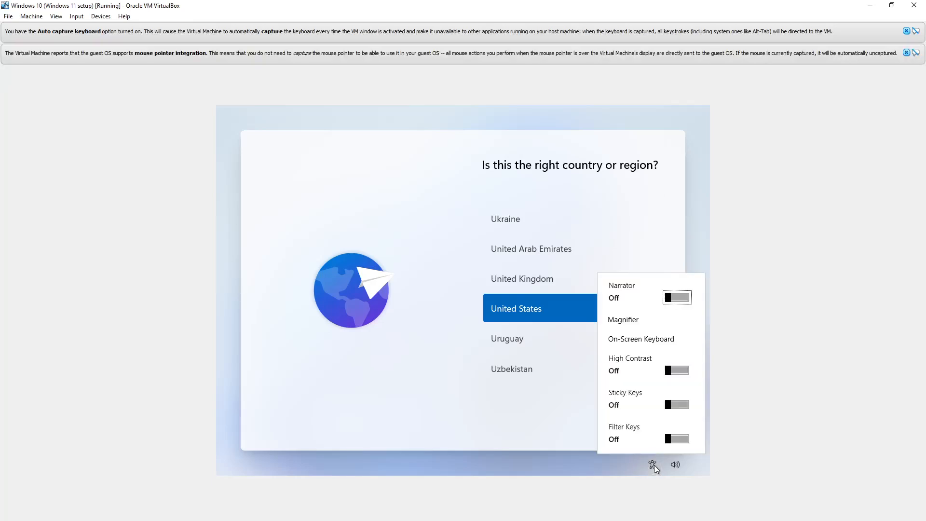
{"action": "mouse_move", "coordinate": [620, 339]}
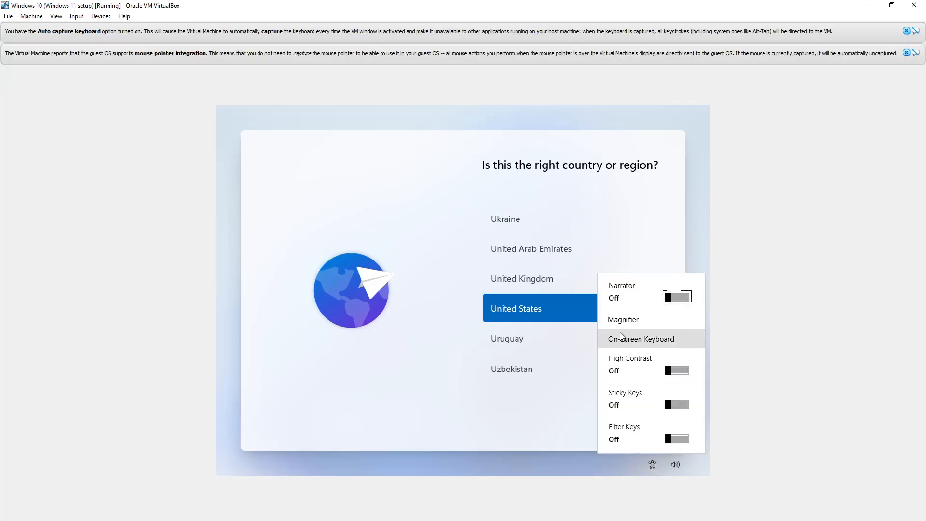
{"action": "left_click", "coordinate": [640, 339]}
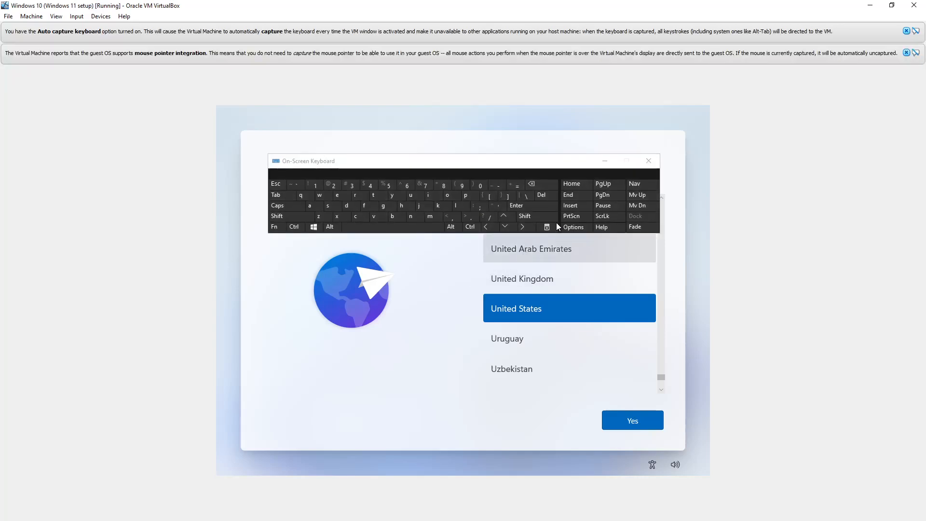
{"action": "left_click", "coordinate": [572, 227]}
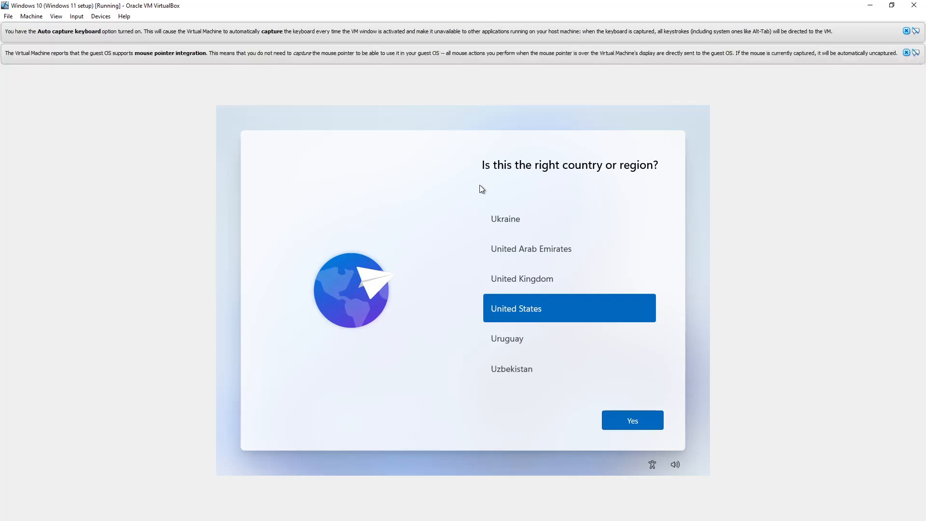
{"action": "mouse_move", "coordinate": [411, 244]}
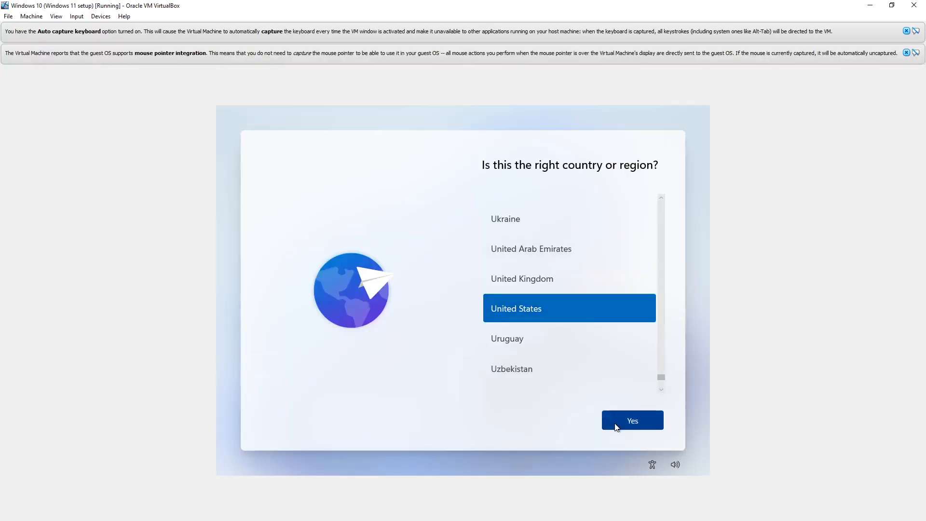
Accept United States and the US keyboard layout, then skip the second layout.
{"action": "left_click", "coordinate": [631, 420]}
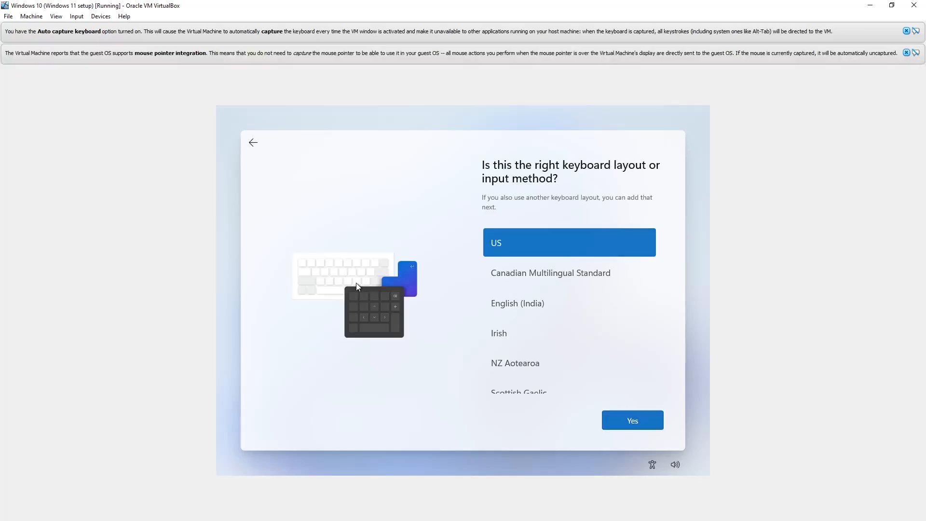
{"action": "left_click", "coordinate": [631, 419]}
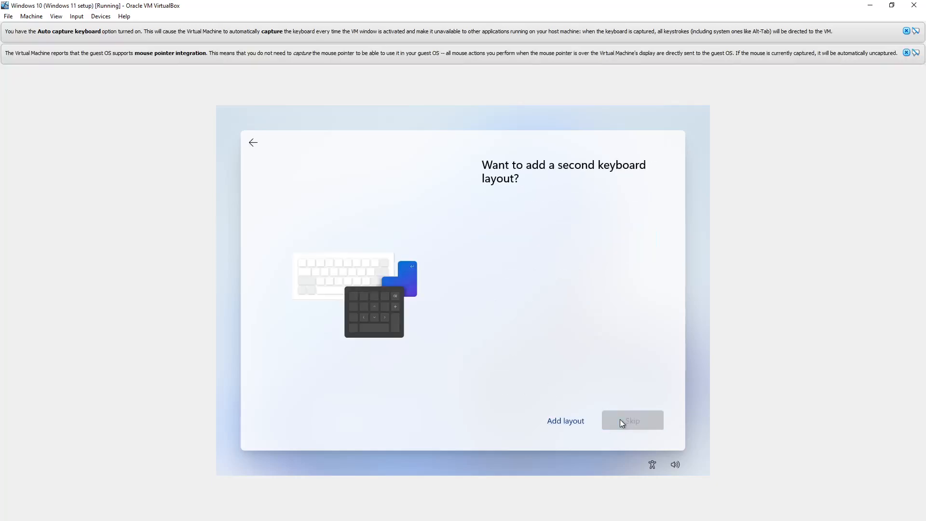
{"action": "left_click", "coordinate": [632, 421]}
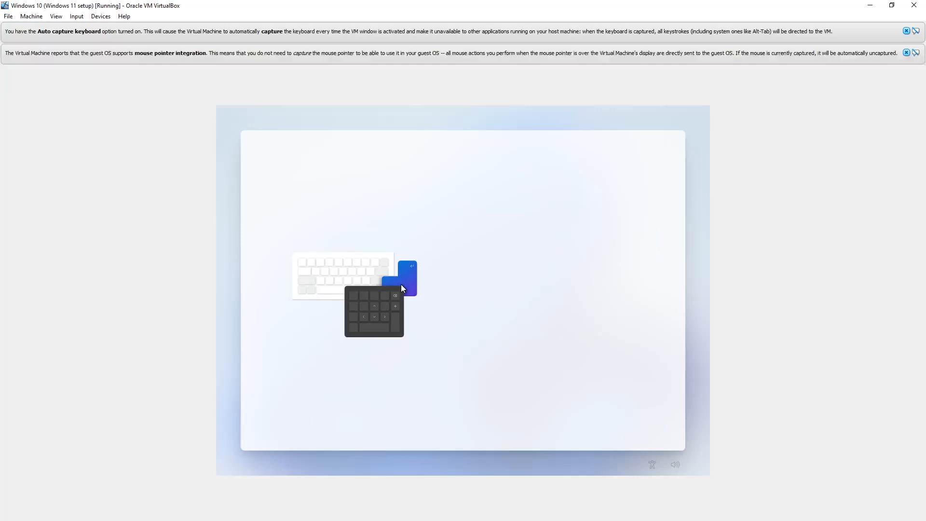